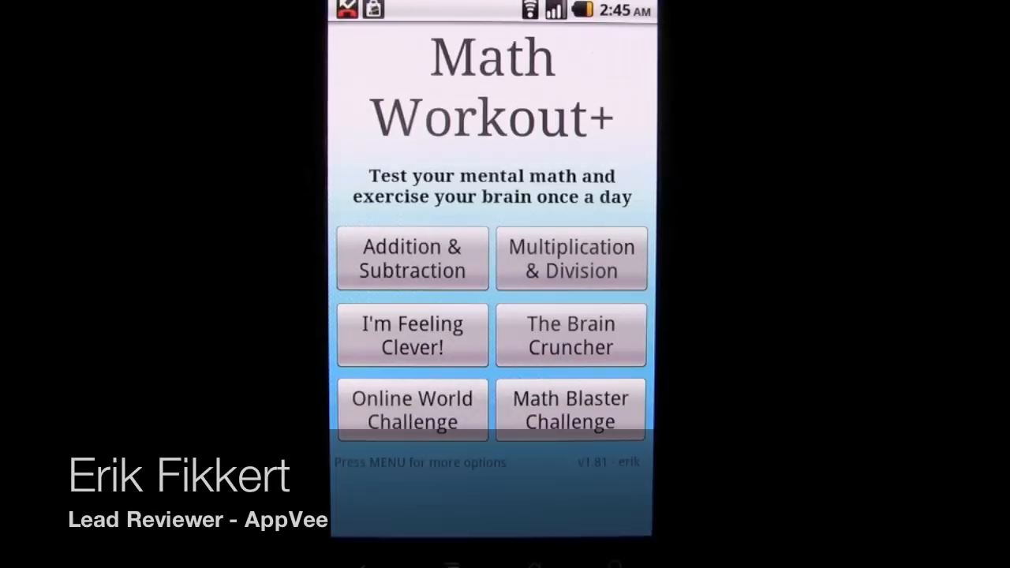
# Play a quick Addition & Subtraction workout round, answering with a digit.
pyautogui.click(410, 259)
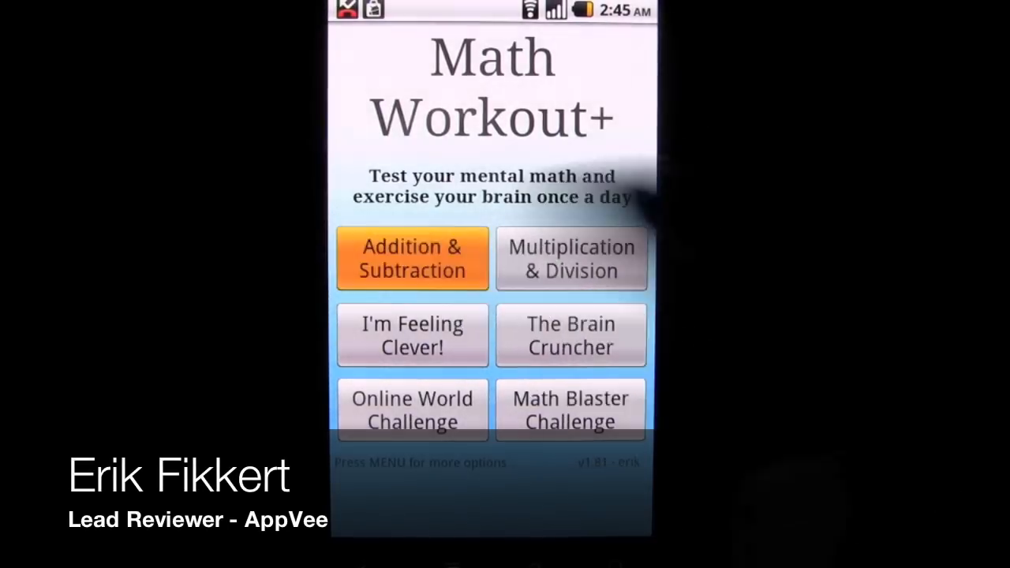
pyautogui.click(410, 259)
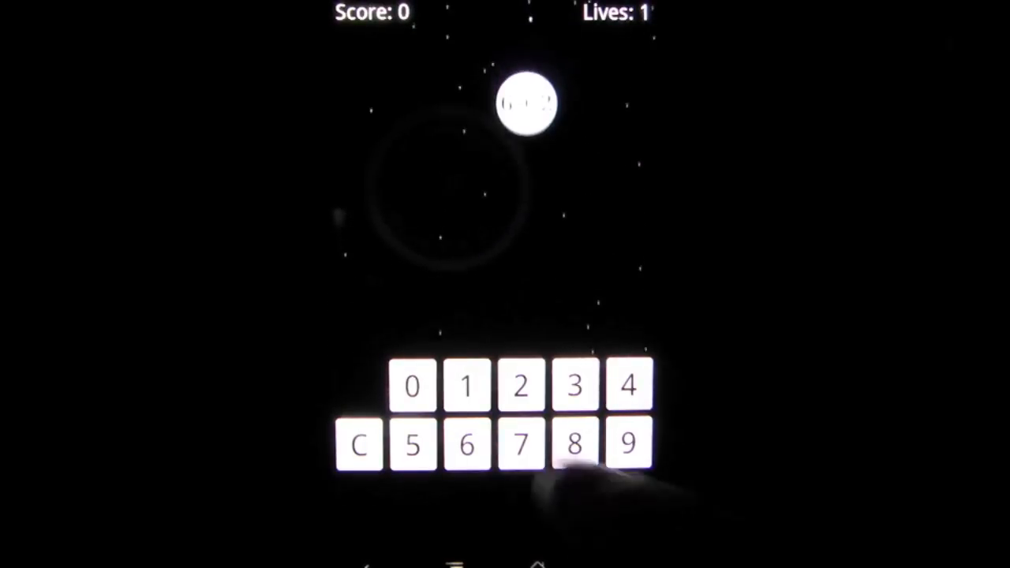
pyautogui.click(574, 444)
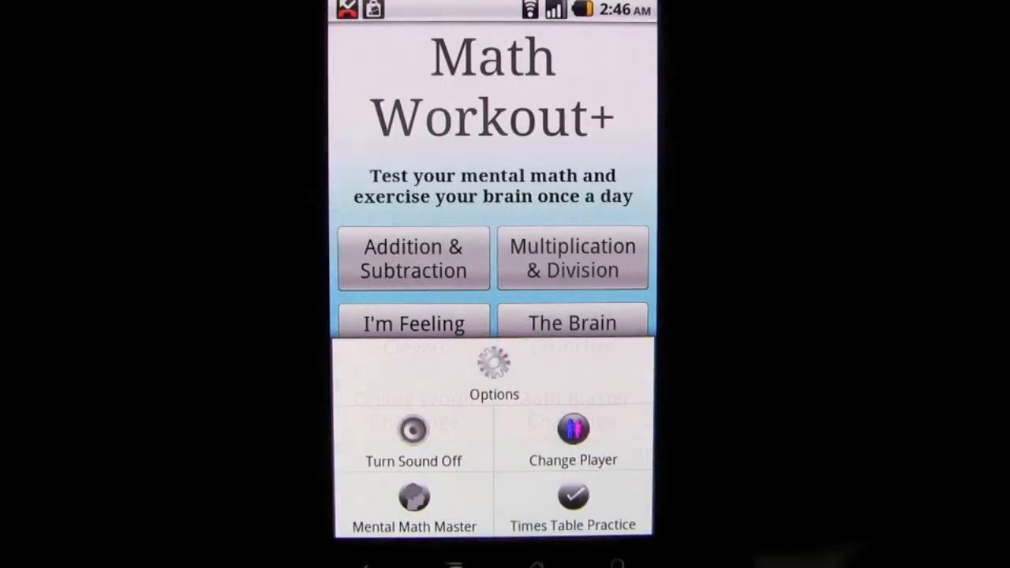
# Go to Change Player and bring up the player's wallpaper choices.
pyautogui.click(572, 439)
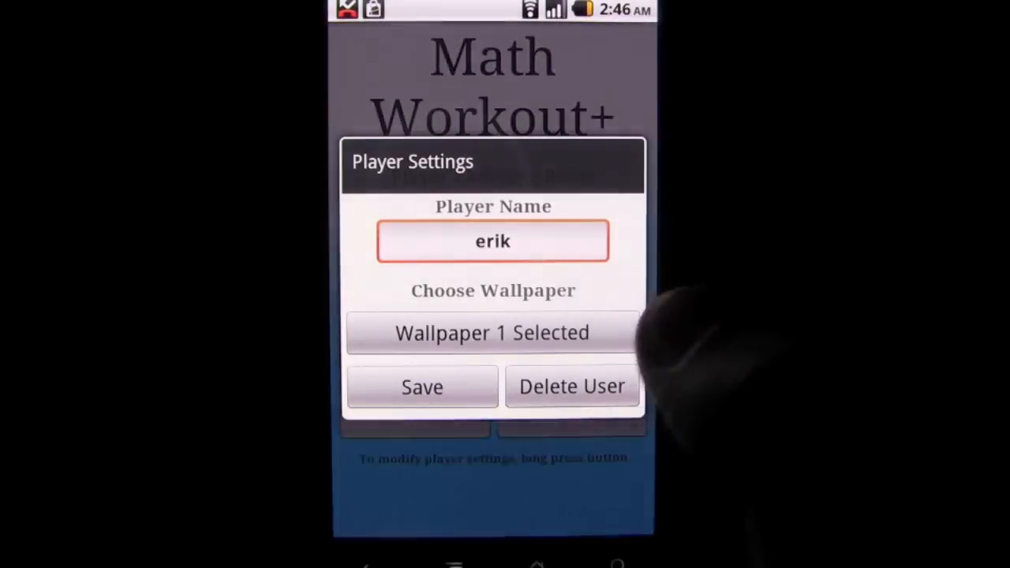
pyautogui.click(491, 331)
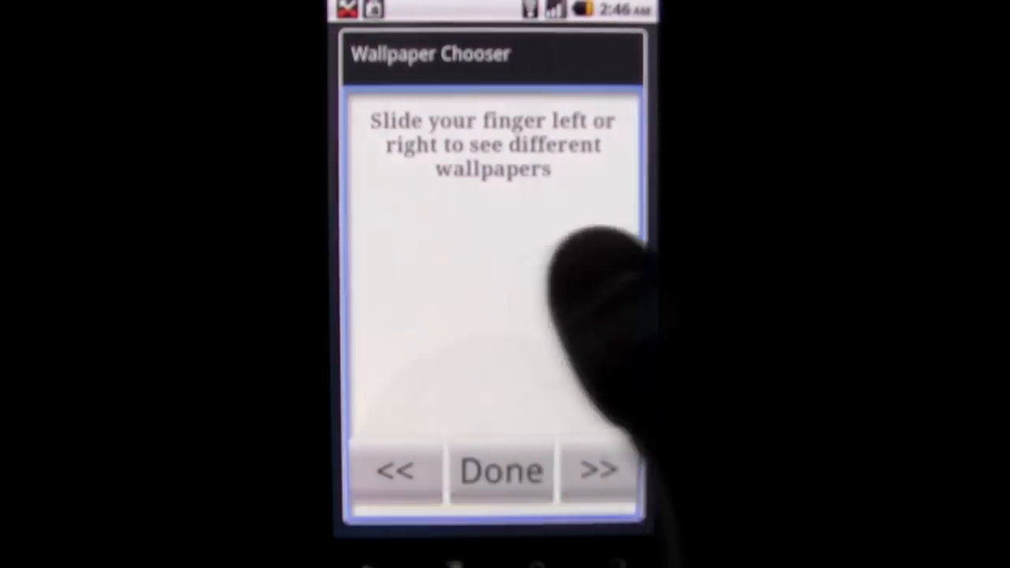
# Accept the grass-and-soccer-ball wallpaper and save player erik's updated settings.
pyautogui.click(500, 470)
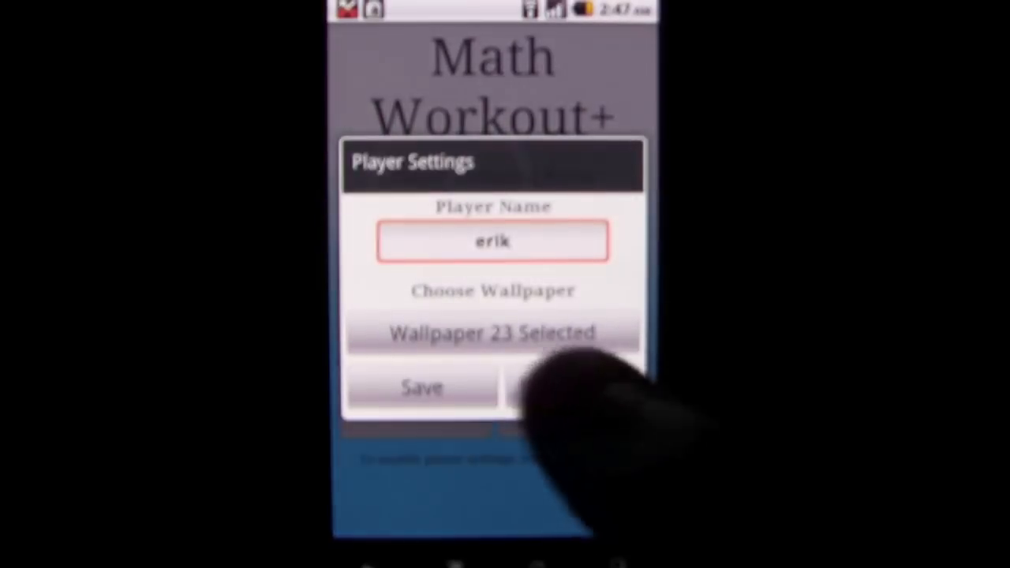
pyautogui.click(421, 388)
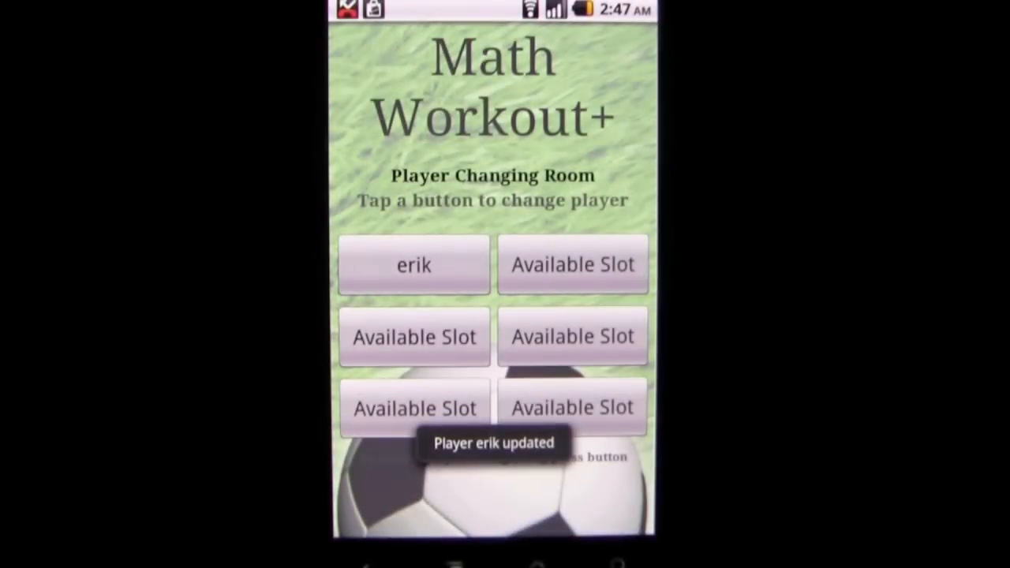